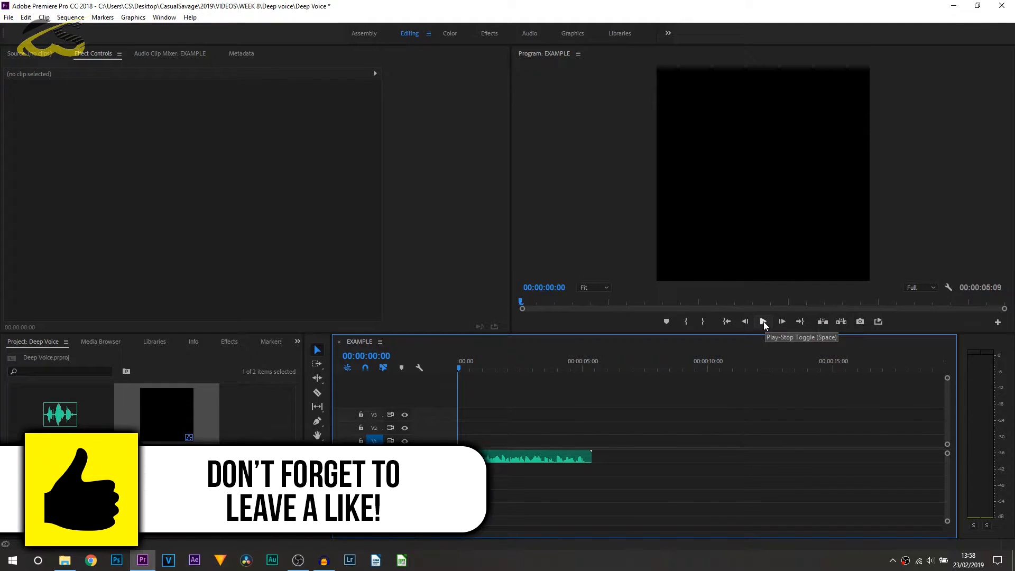
Preview the original voice, then browse the Audio Effects library to find Bass and Pitch Shifter.
left_click(764, 322)
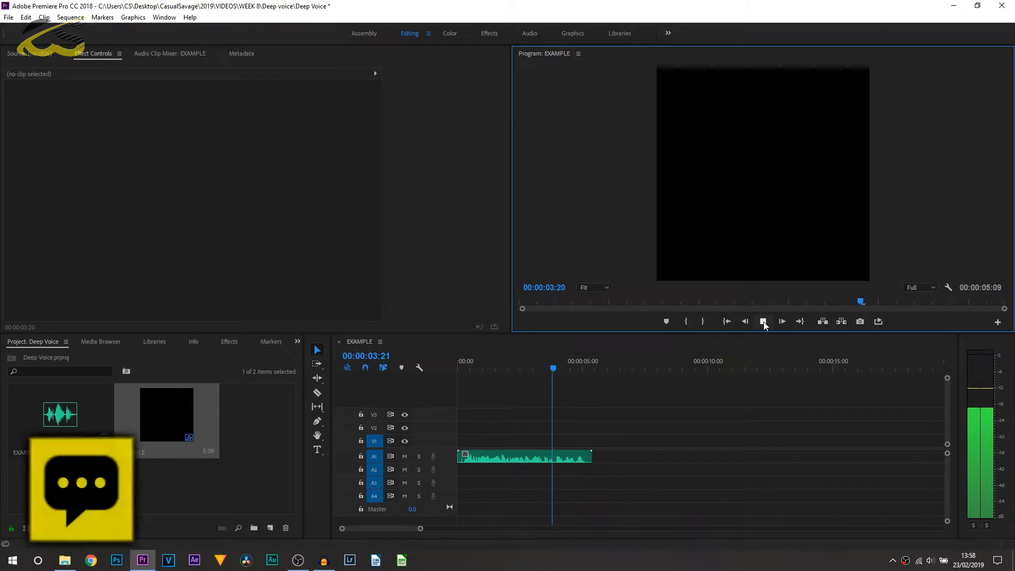
left_click(763, 321)
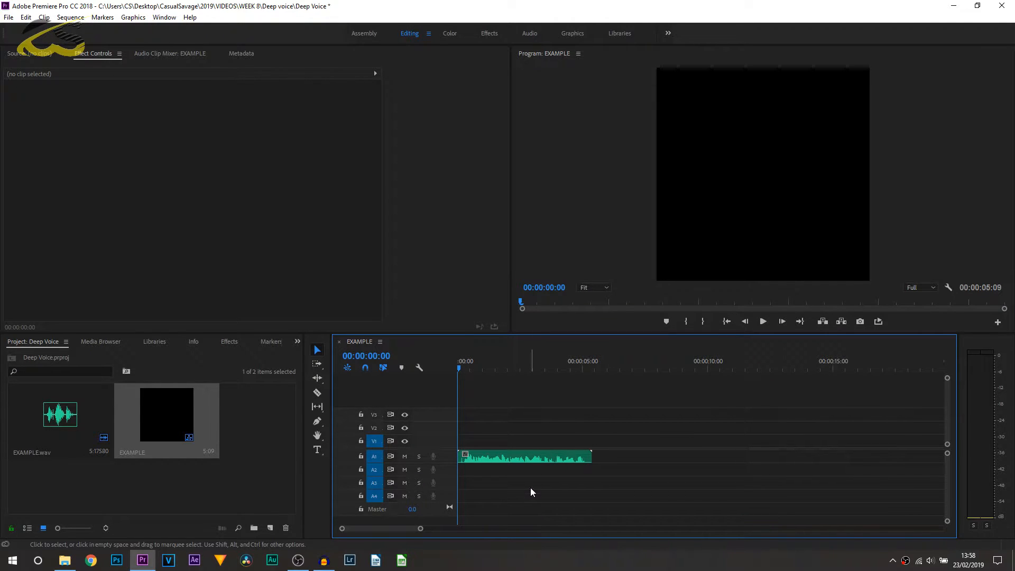
left_click(229, 341)
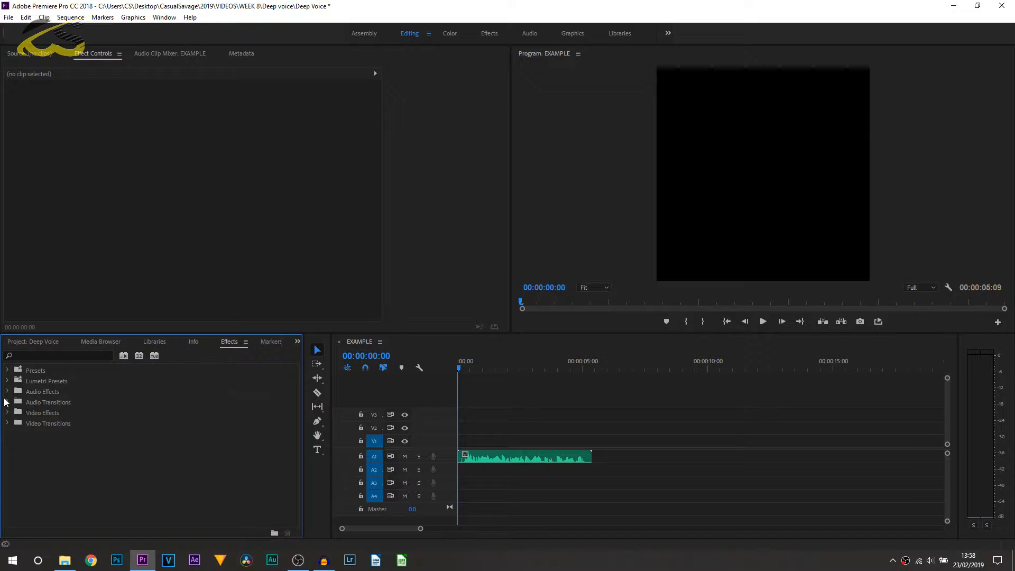
left_click(7, 391)
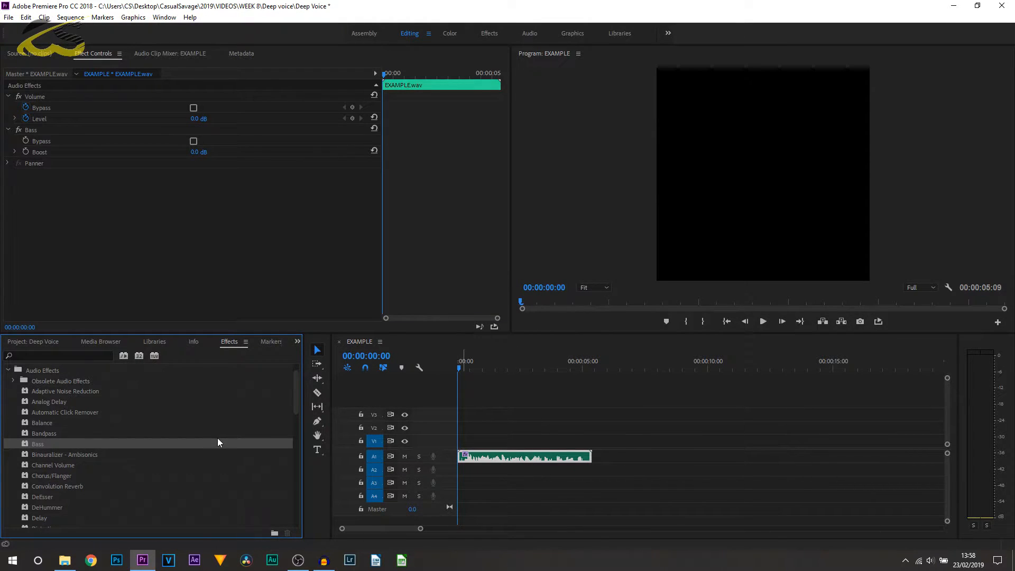
scroll("down", 3)
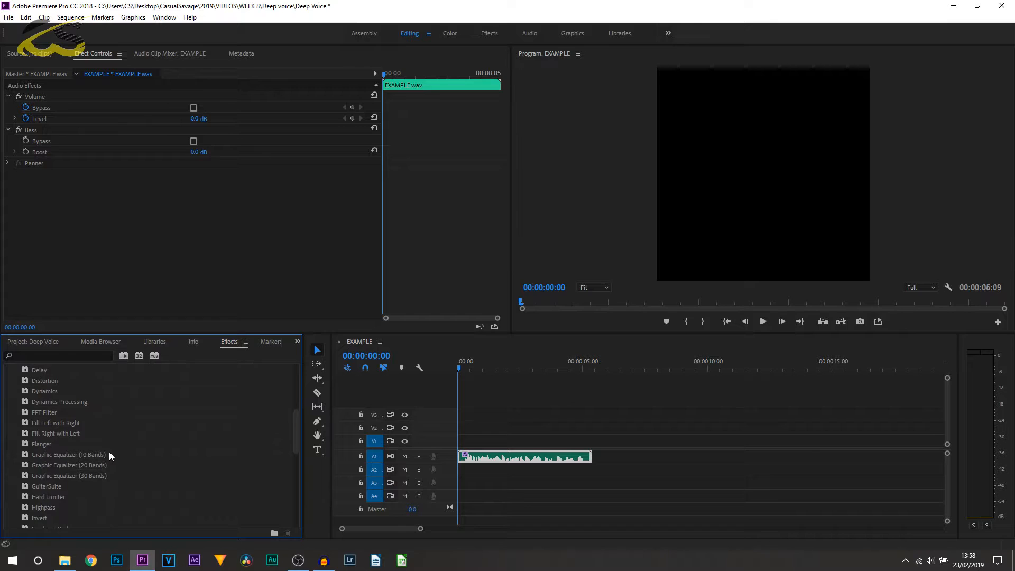
scroll("down", 3)
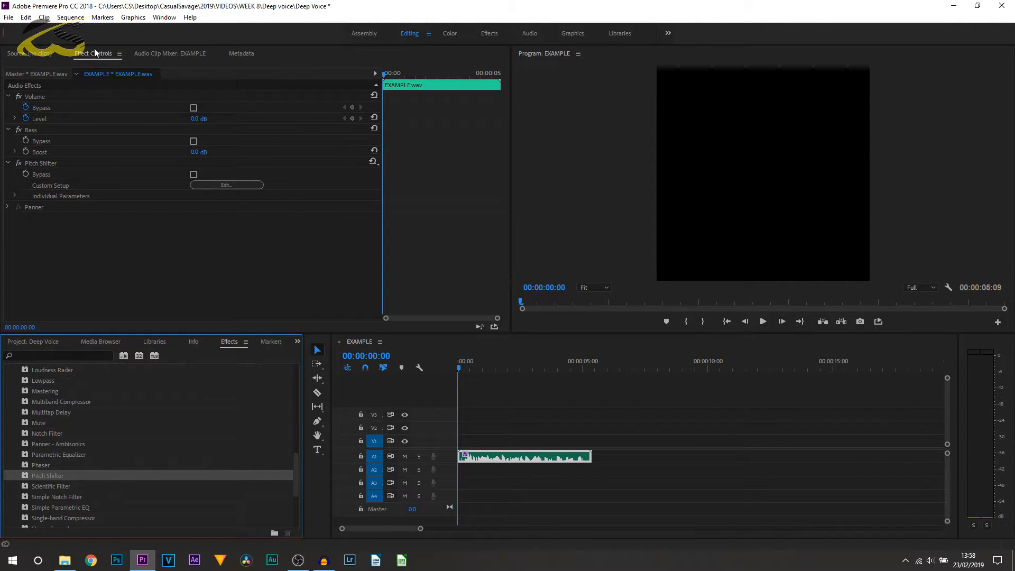
mouse_move(77, 152)
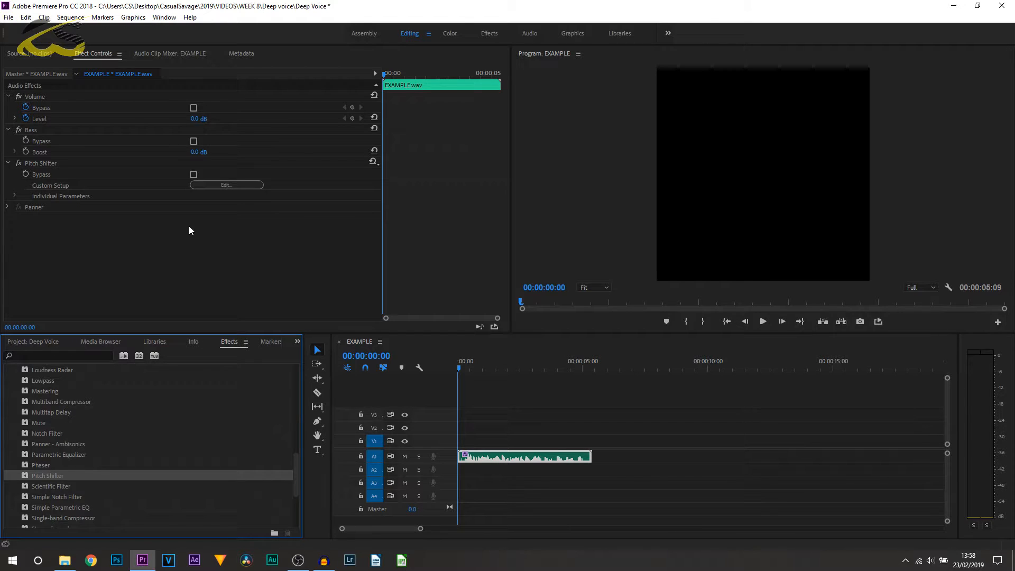
mouse_move(98, 189)
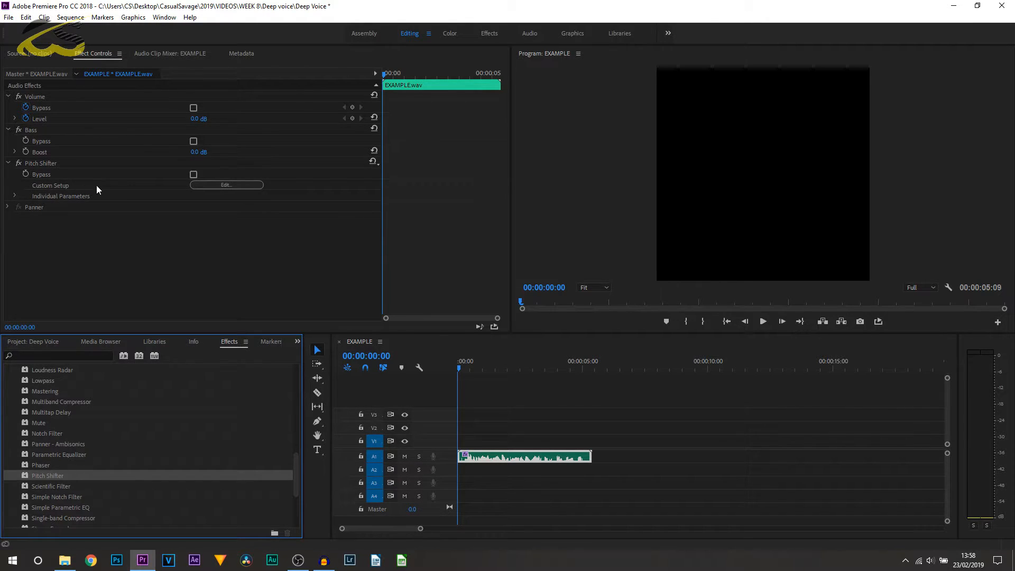
In the Pitch Shifter custom setup, choose the Angry Gerbil preset and lower the pitch to -6 semitones.
left_click(226, 184)
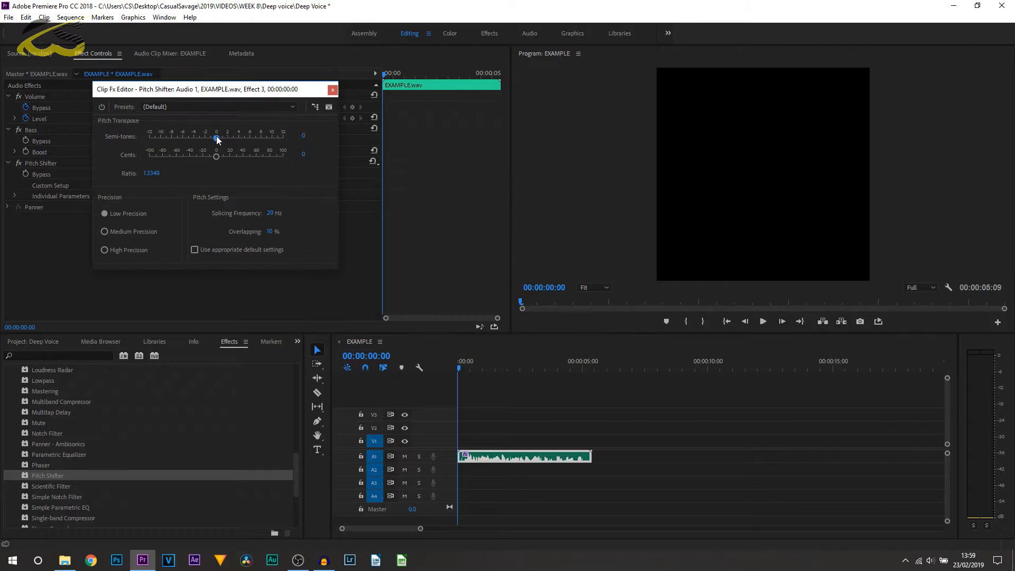
left_click(218, 106)
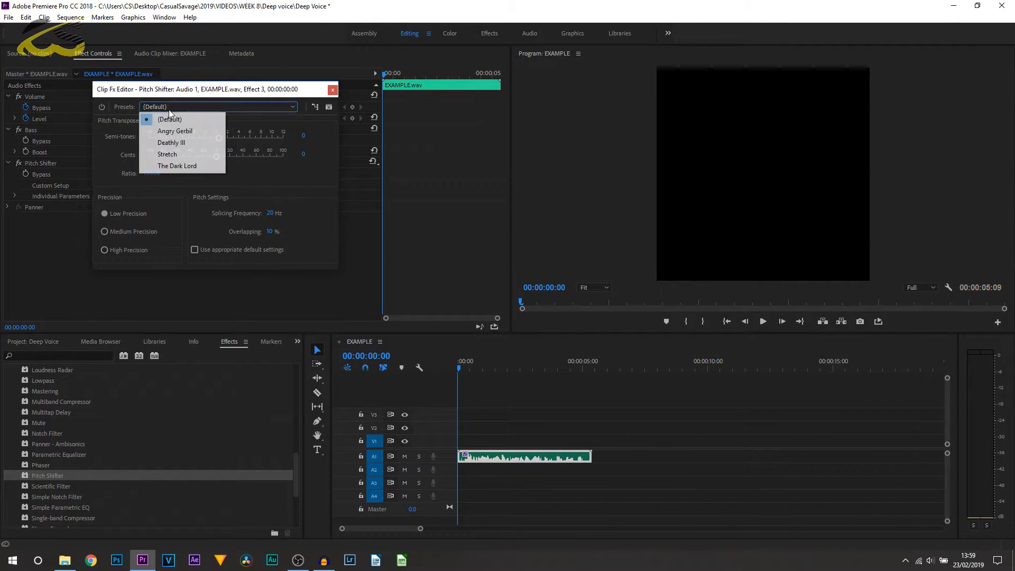
mouse_move(174, 131)
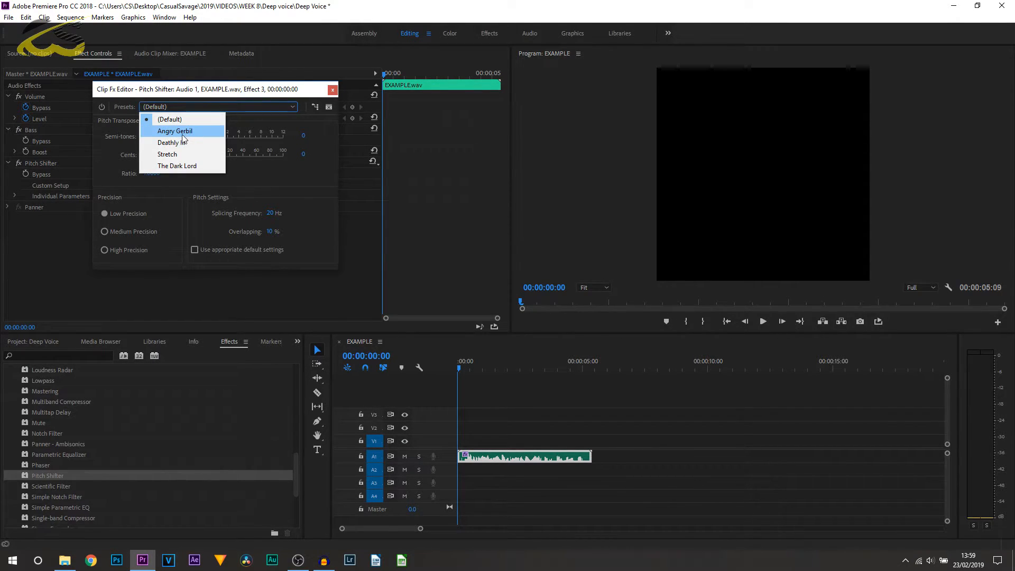
left_click(175, 132)
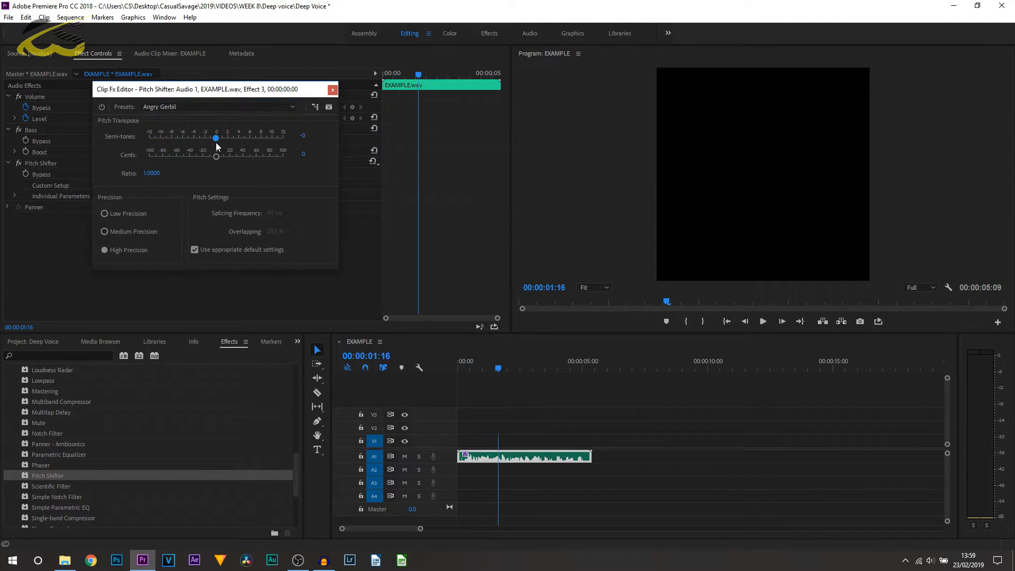
left_click_drag(215, 137, 181, 138)
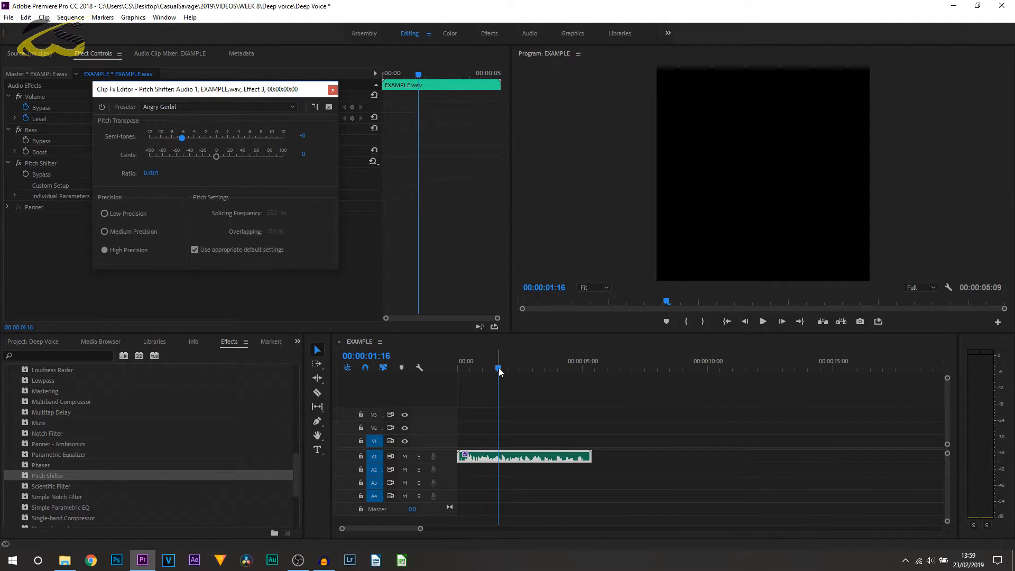
Preview the lowered voice, then settle the pitch shift at -4 semitones.
left_click(763, 321)
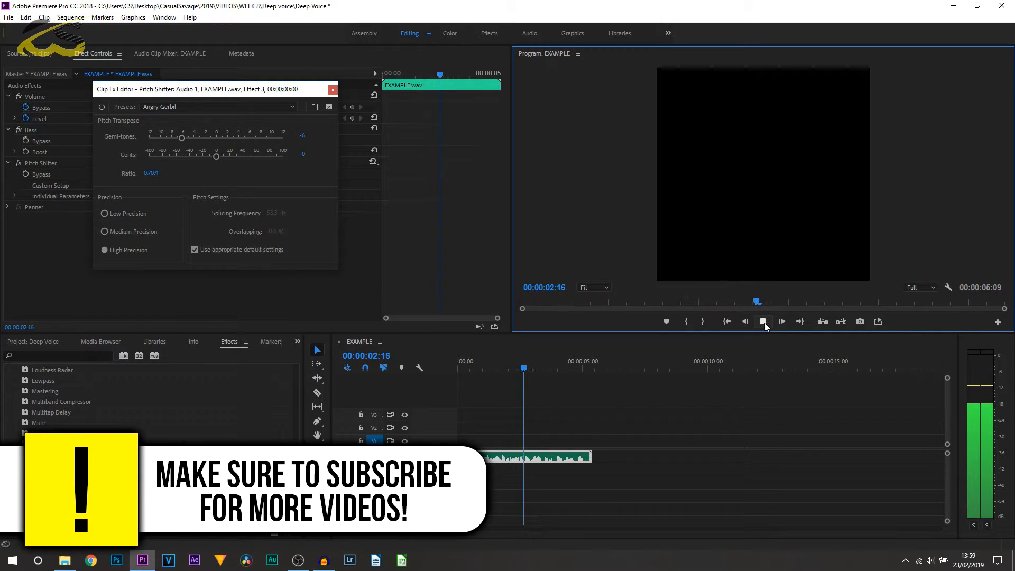
left_click(762, 322)
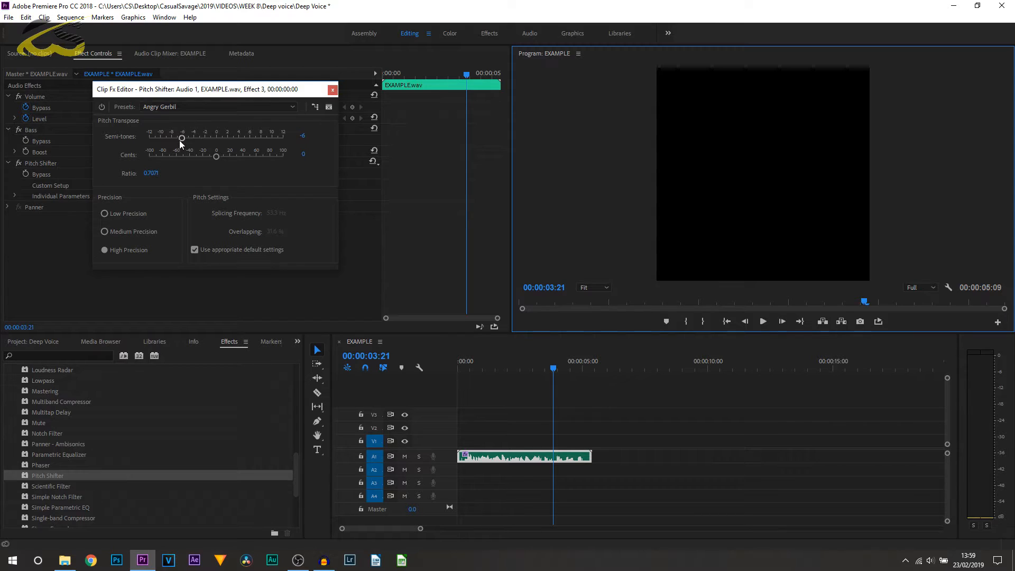
left_click_drag(180, 137, 192, 137)
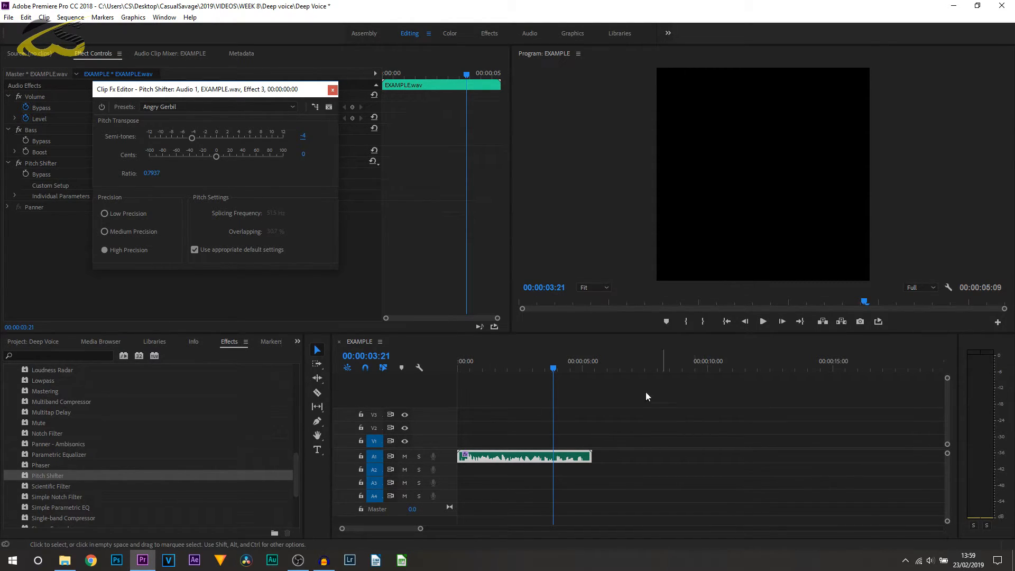
left_click(762, 322)
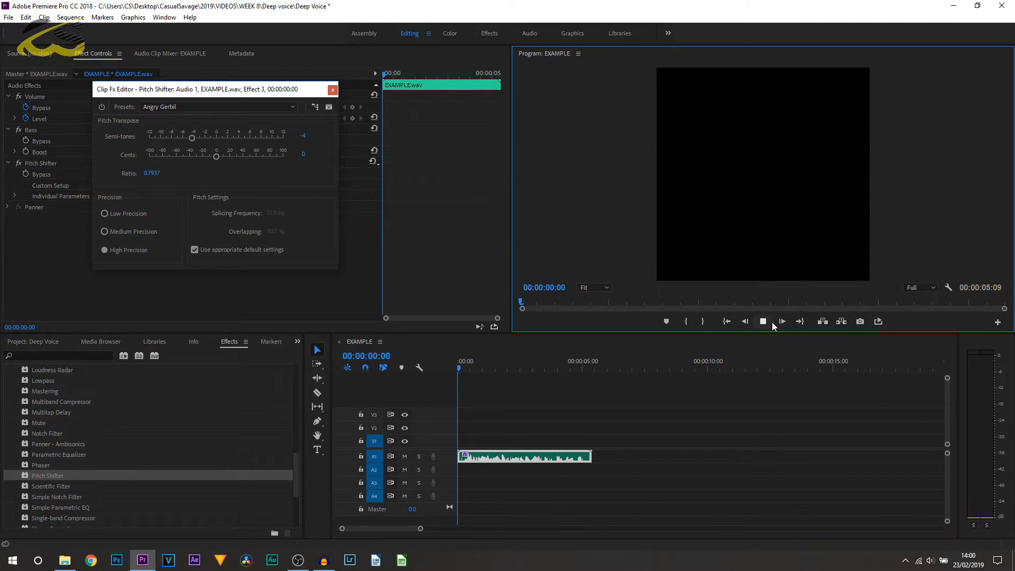
left_click(763, 321)
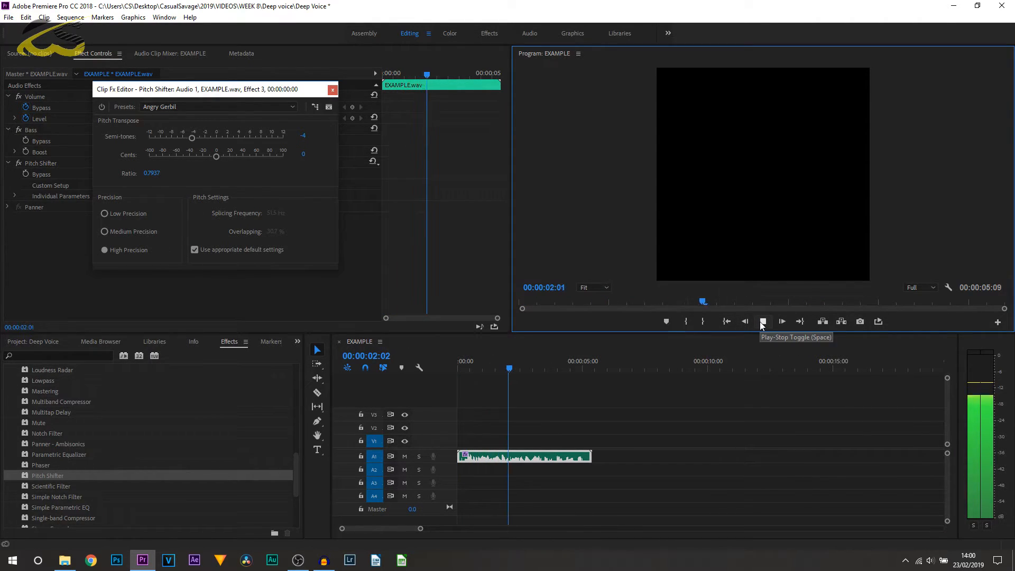
left_click(762, 322)
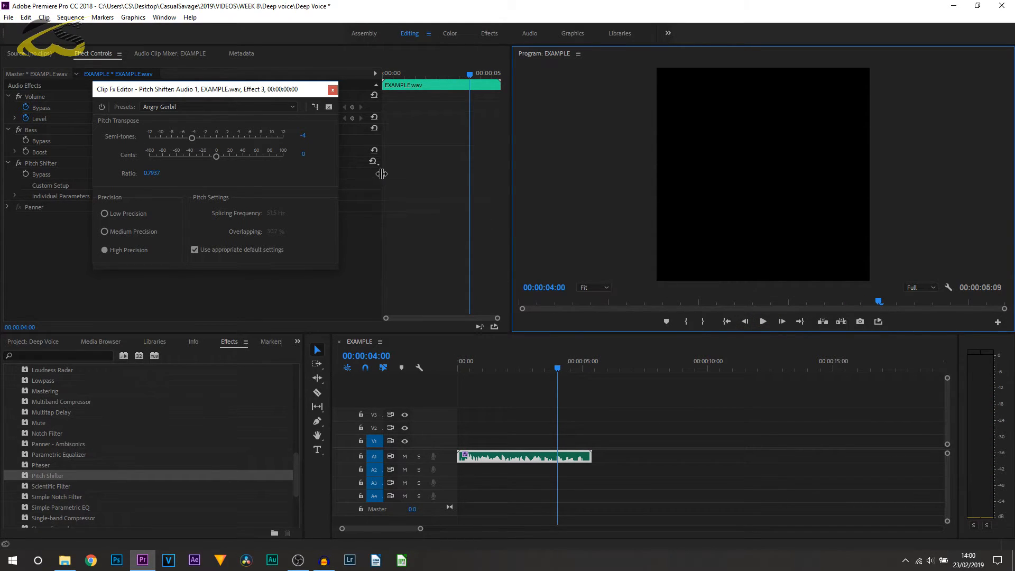
Close the pitch editor and raise the Bass Boost to 6.3 dB.
left_click(332, 89)
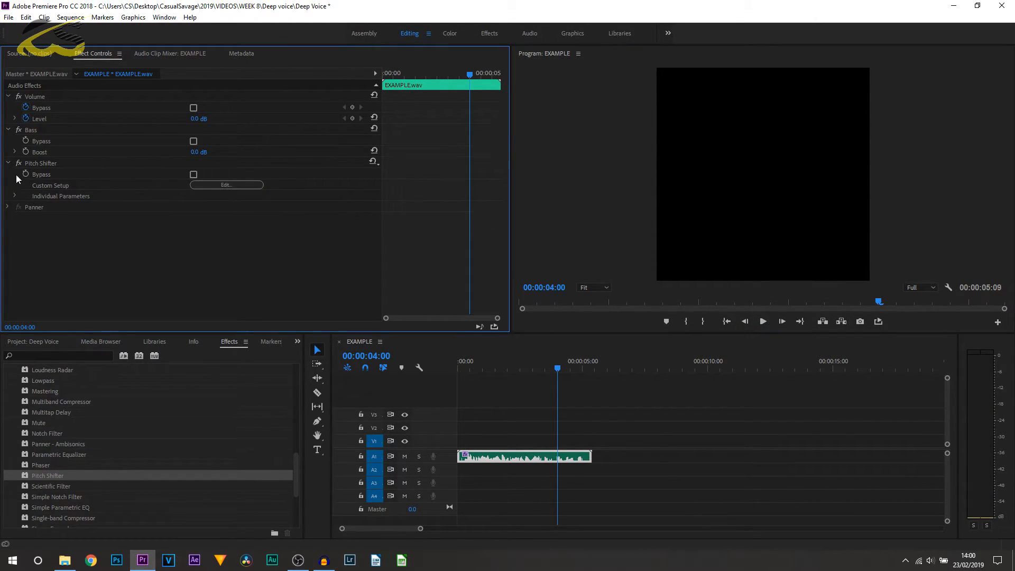
mouse_move(46, 137)
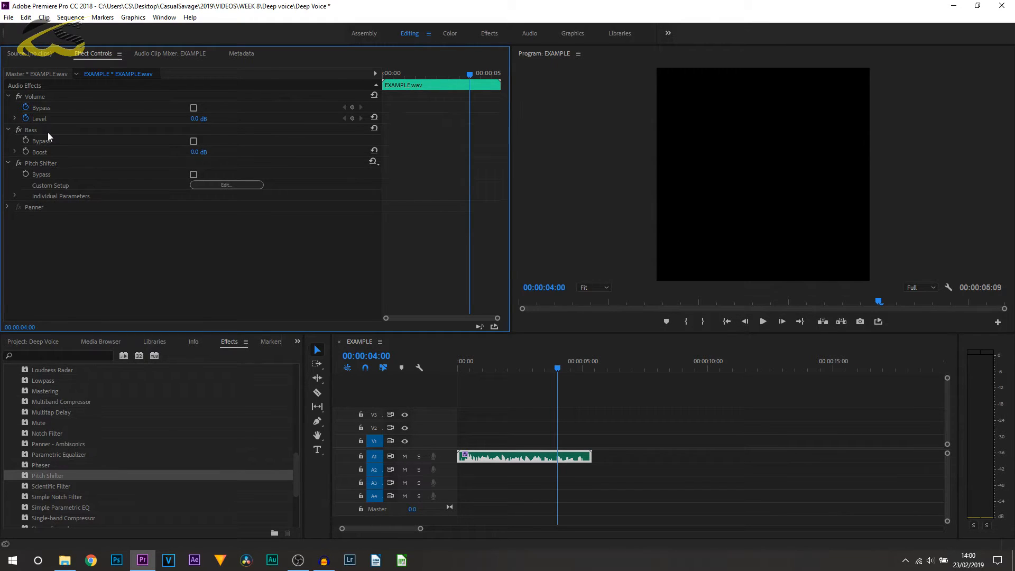
left_click(30, 129)
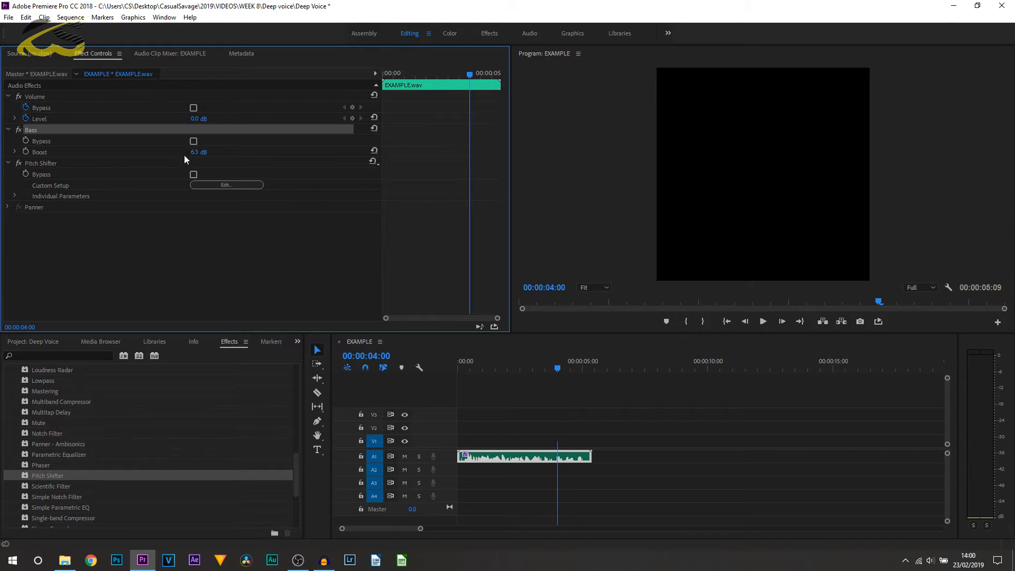
left_click(435, 73)
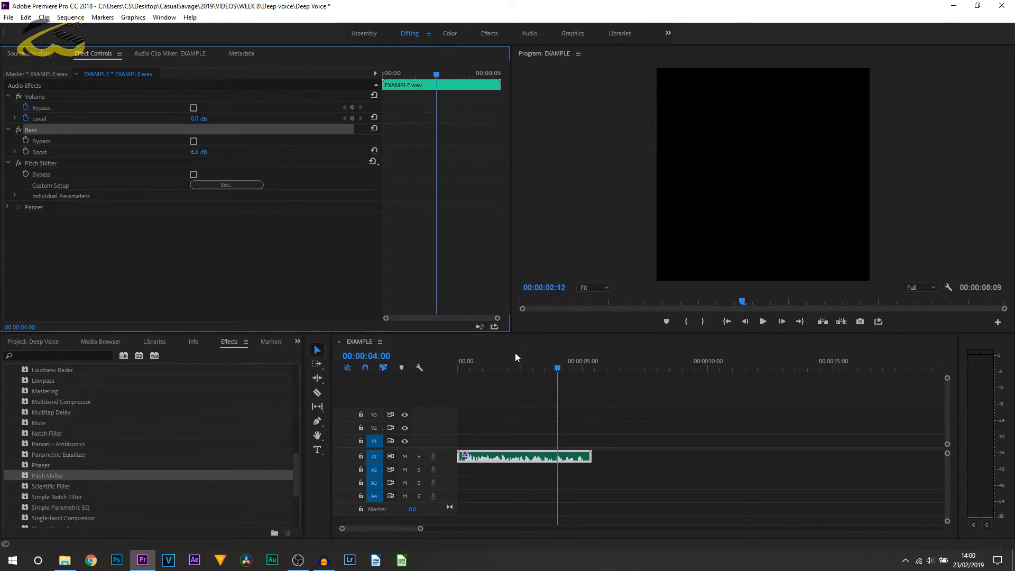
left_click(764, 322)
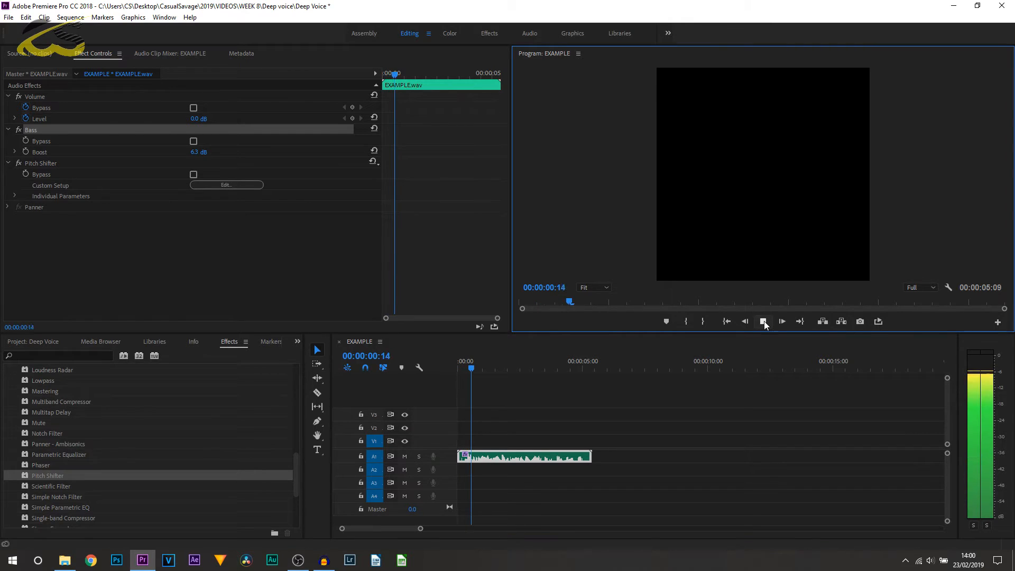
left_click(781, 321)
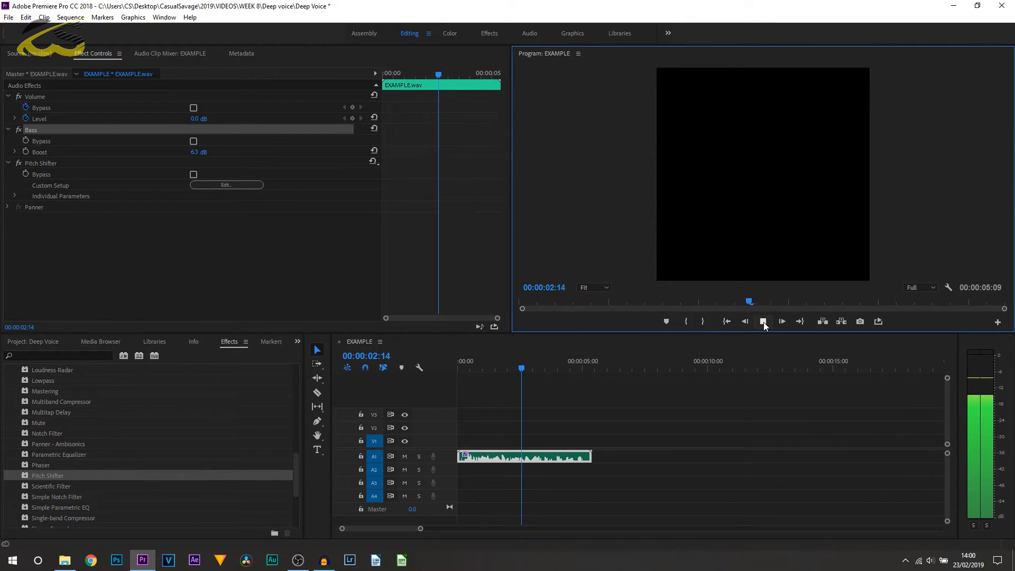
left_click(763, 322)
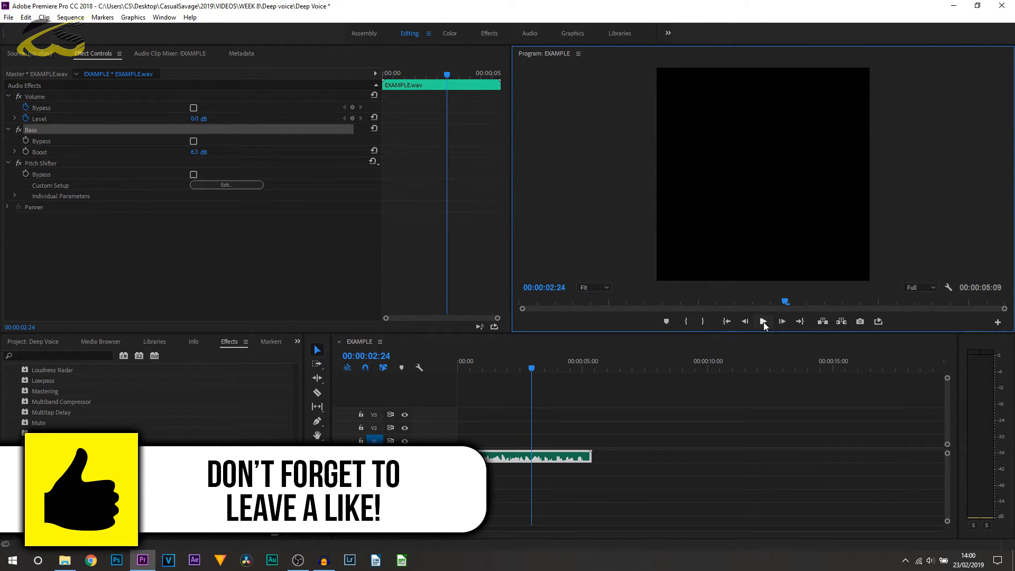